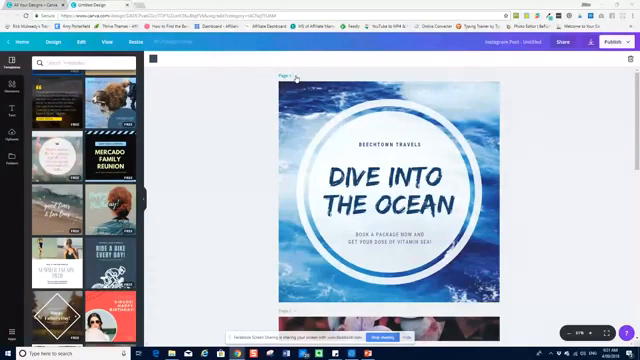
Show the page menu for the first page via its three-dot More button
left_click(296, 76)
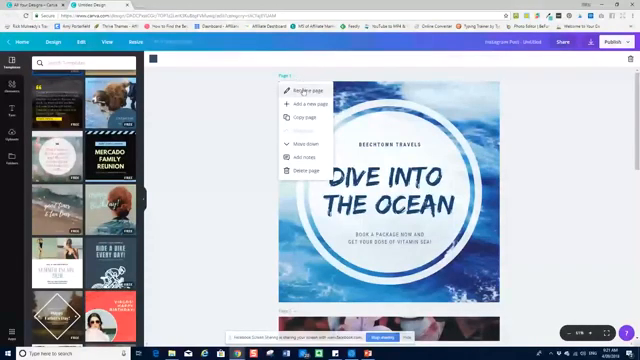
Rename the first page to 'Ocean'
left_click(308, 86)
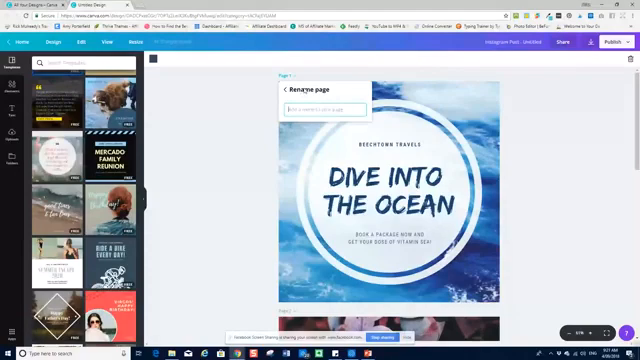
type("oce")
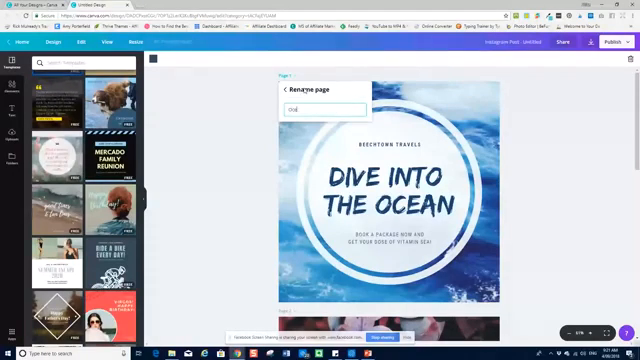
type("Ocean")
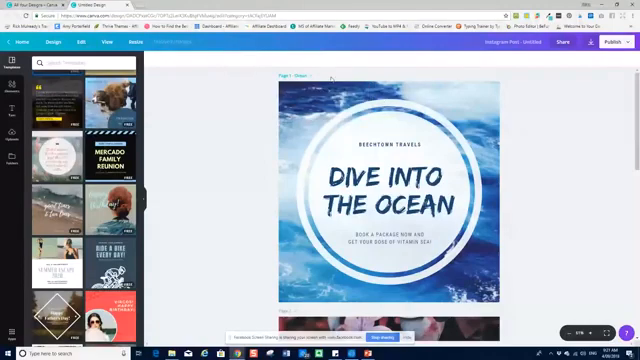
scroll("down", 3)
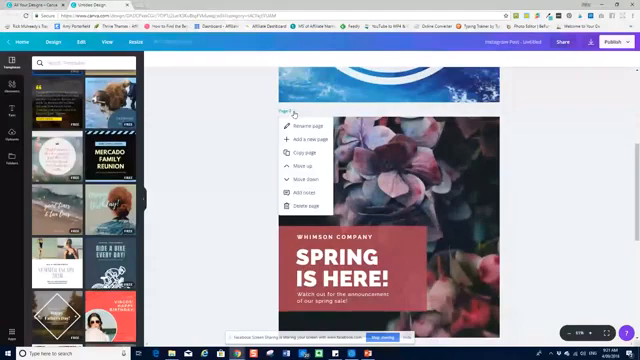
Rename the second page 'Spring' and the third page 'Bike'
left_click(312, 124)
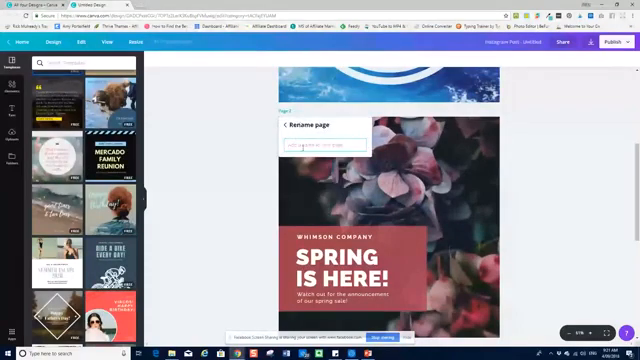
type("Spring")
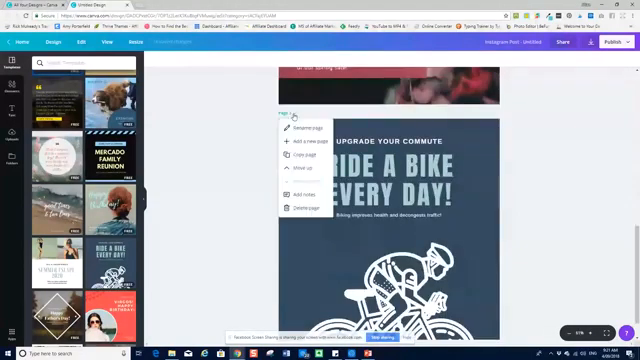
left_click(304, 128)
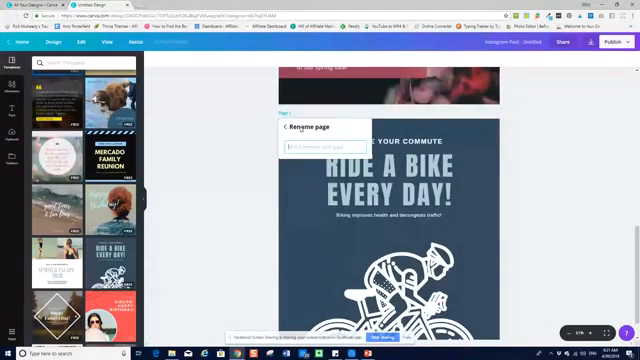
type("Bike")
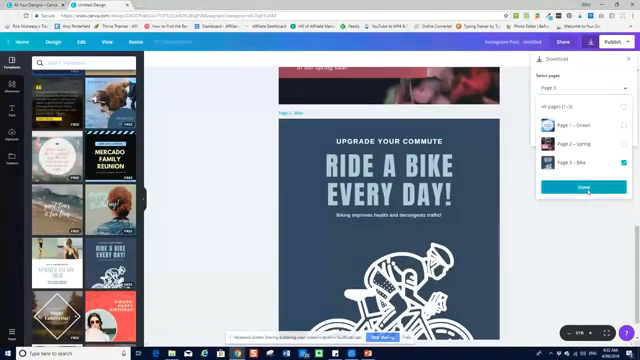
Confirm Bike as the only selected page and start the download
left_click(580, 188)
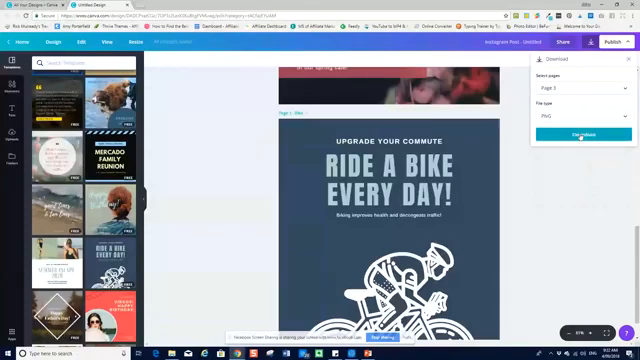
left_click(580, 132)
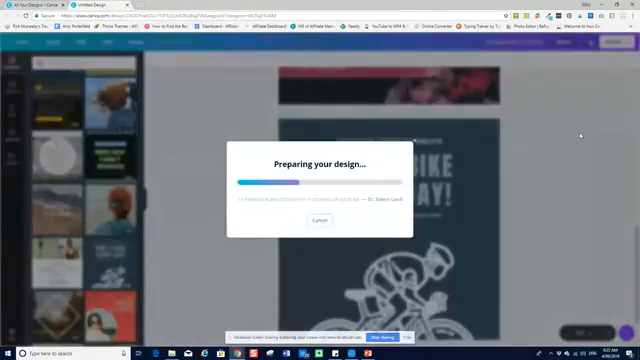